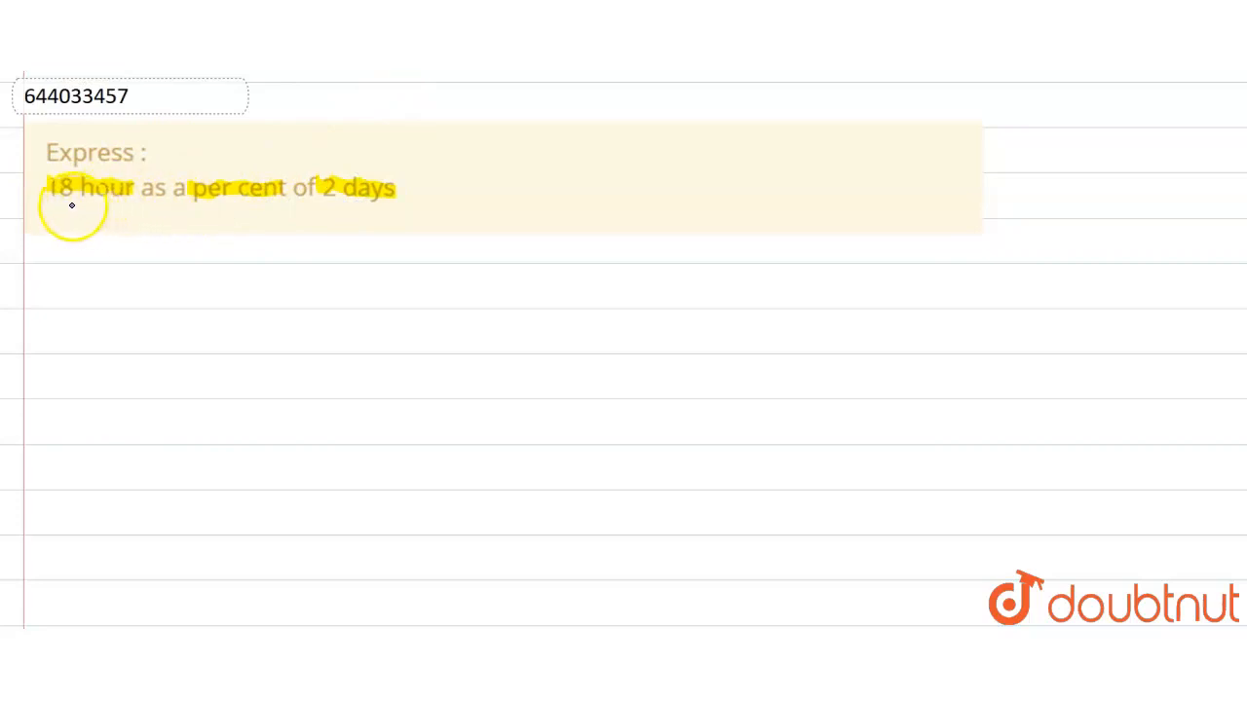
- Underline the quantities '18 hour' and '2 days' in the question with blue ink
drag(54, 206, 374, 206)
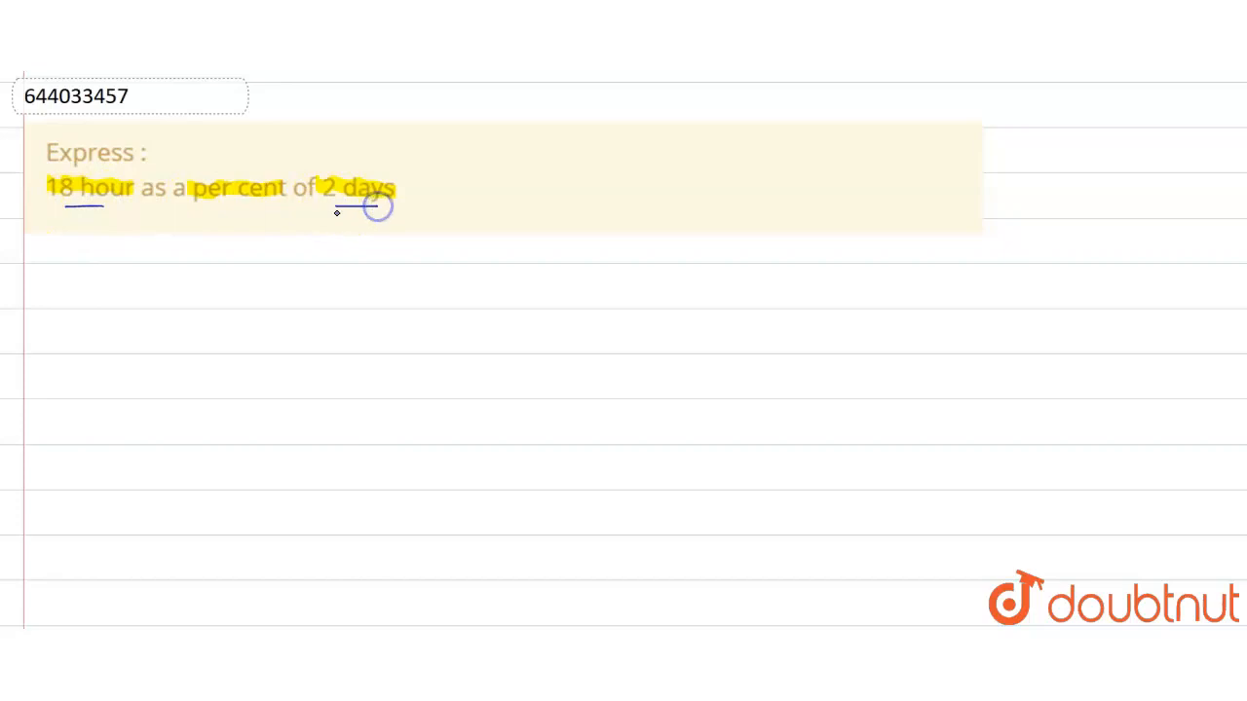
drag(336, 205, 378, 202)
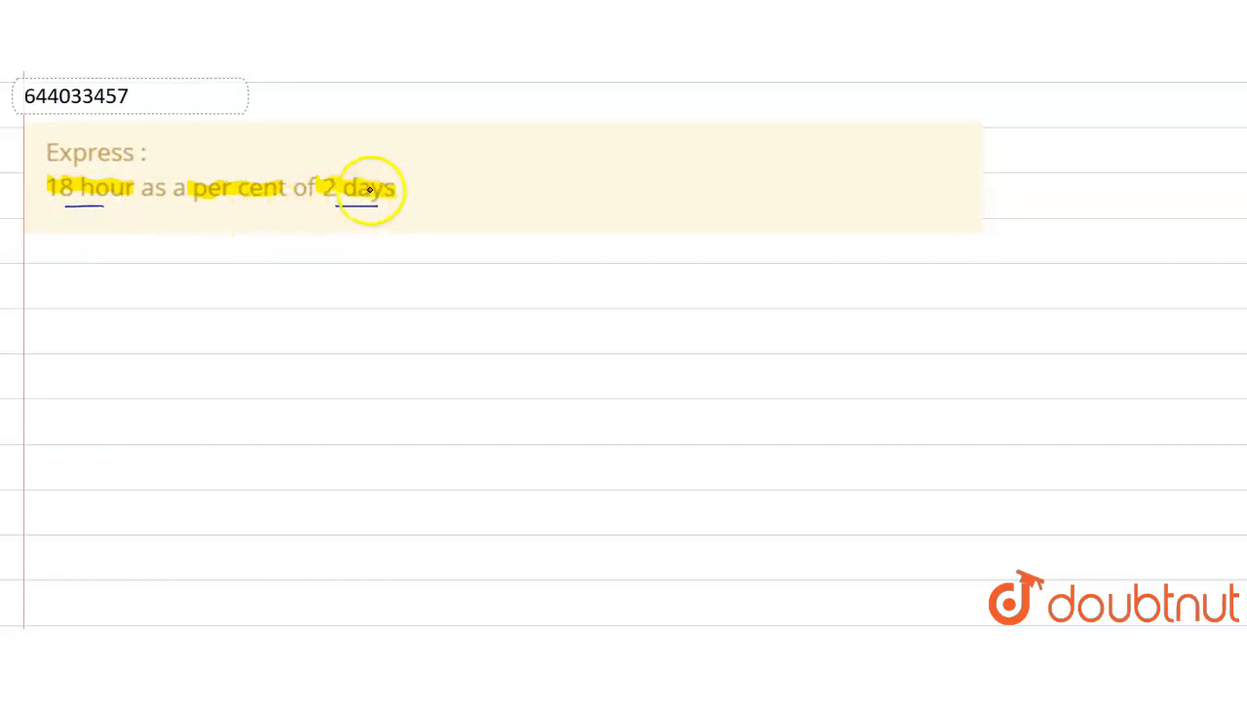
mouse_move(109, 286)
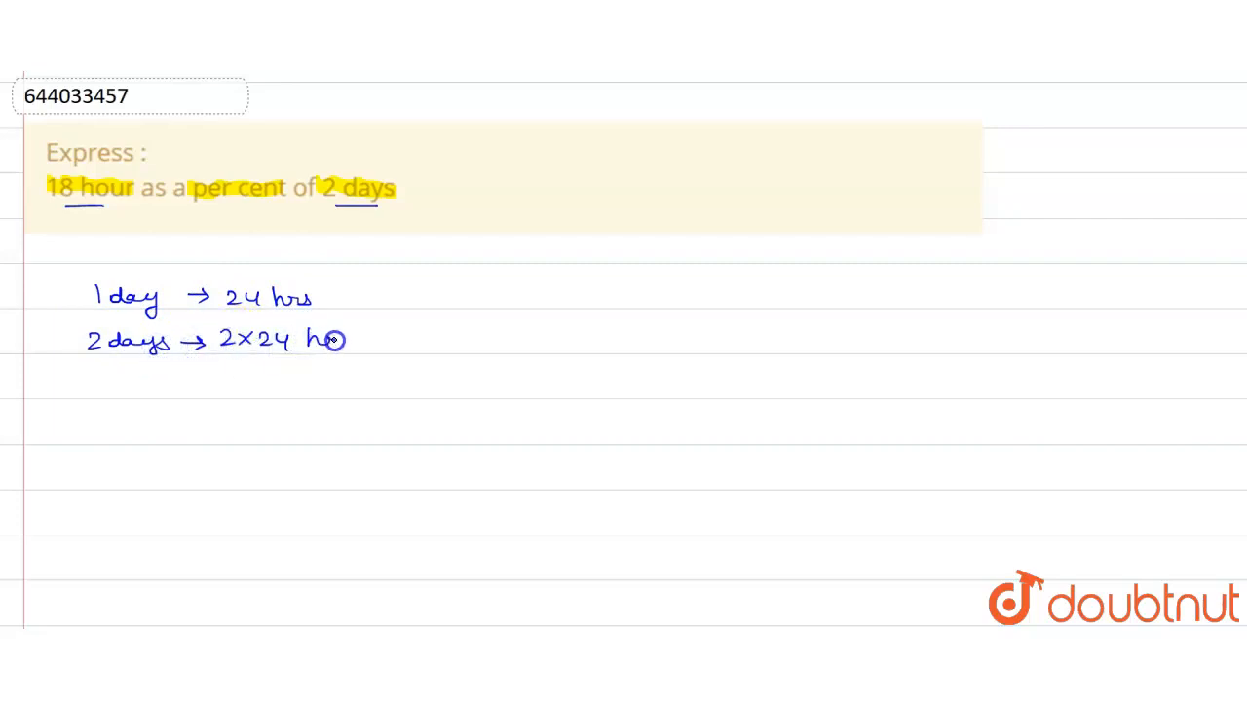
mouse_move(197, 399)
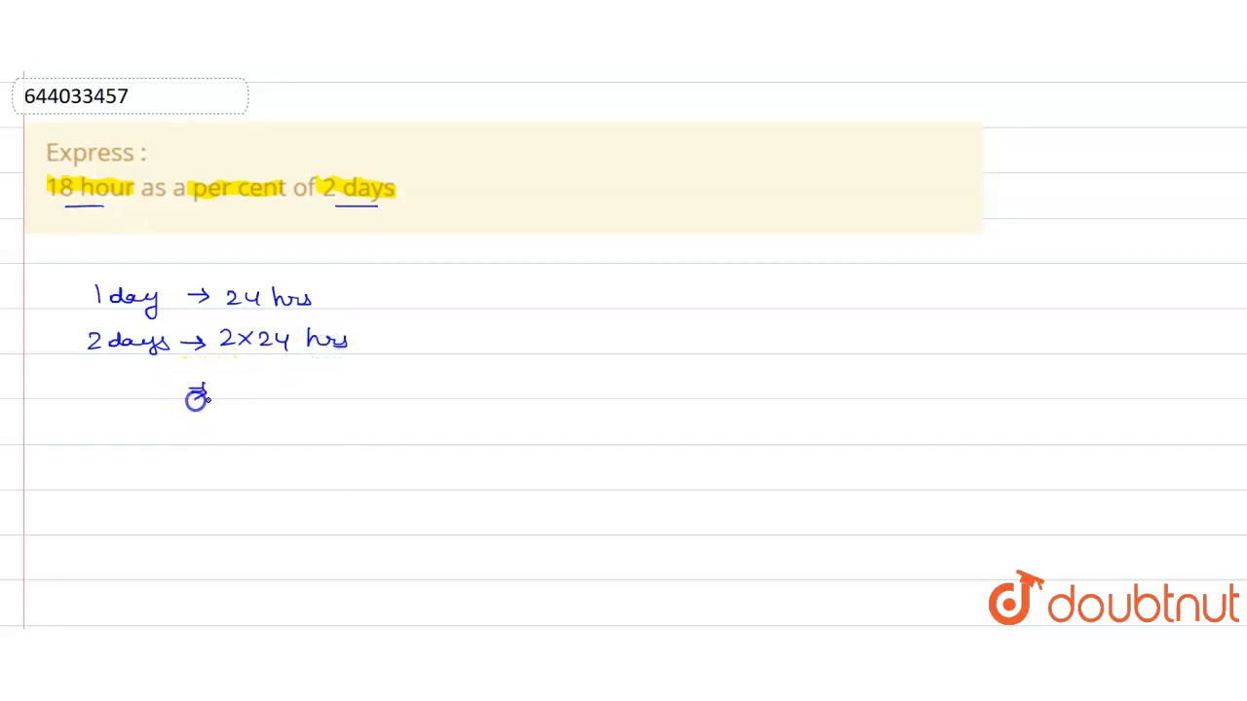